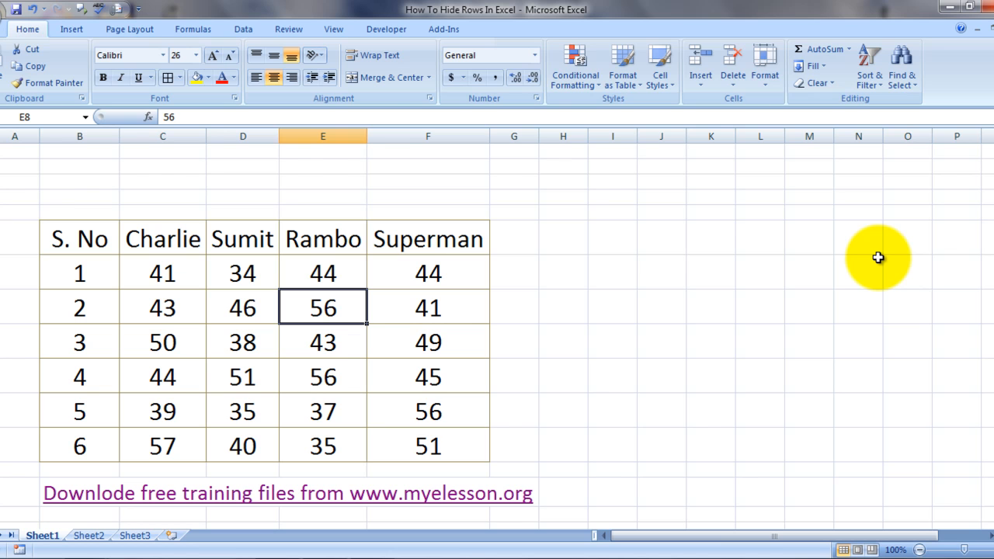
Move the selection among cells in column A and row 8-9 around student 1's row.
click(161, 307)
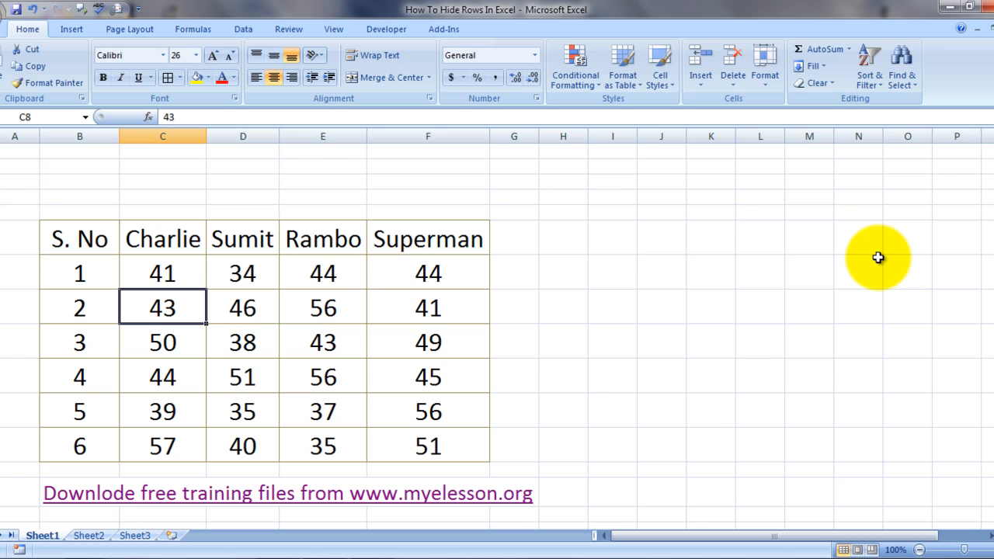
mouse_move(539, 347)
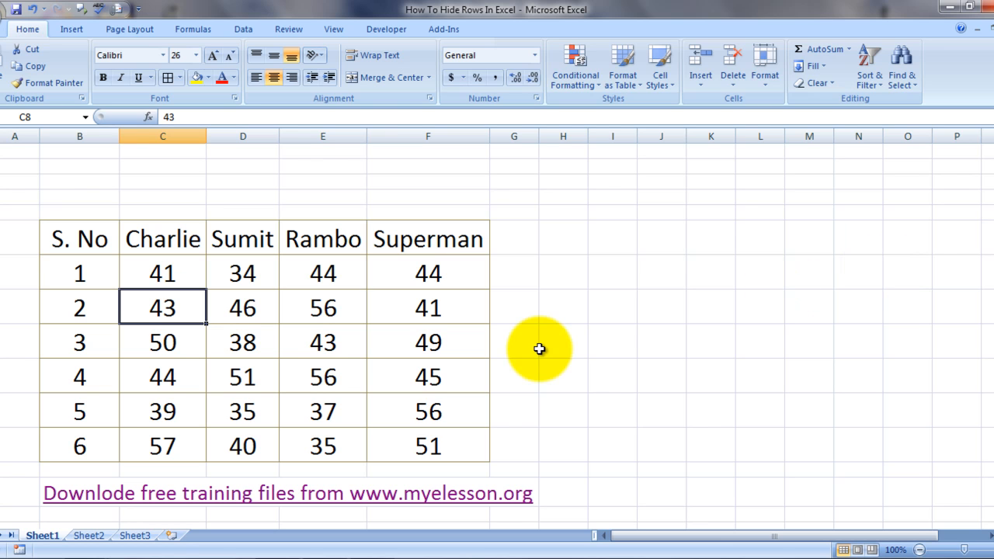
mouse_move(273, 335)
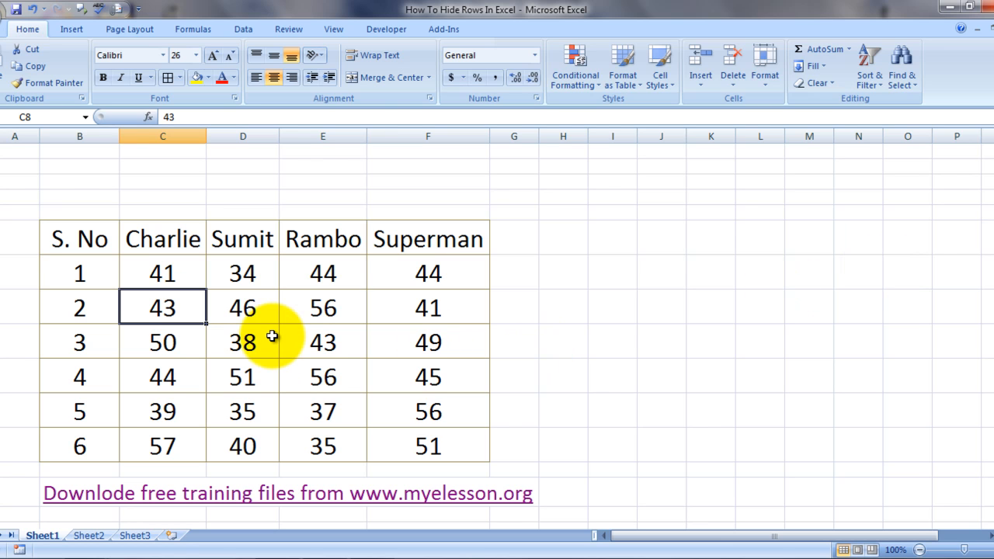
mouse_move(339, 286)
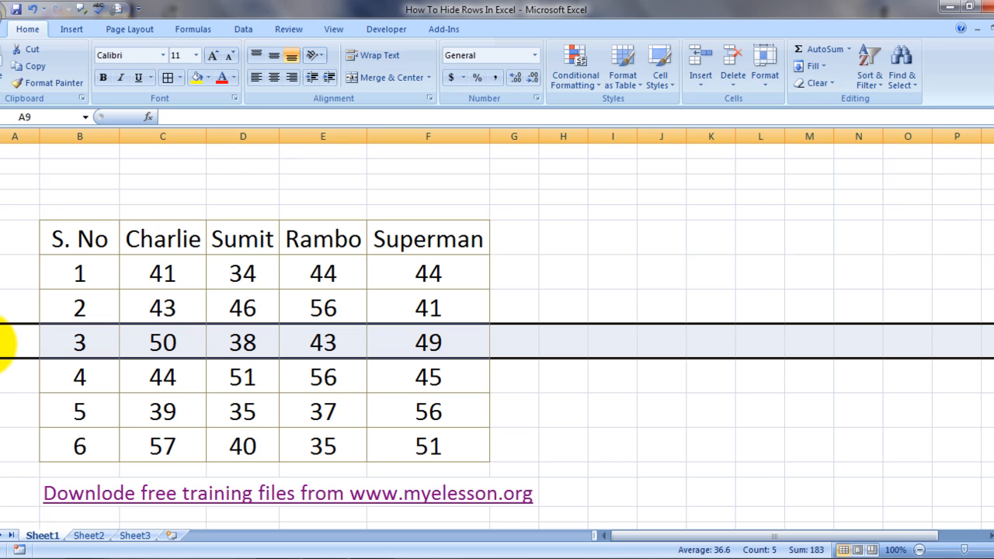
click(14, 272)
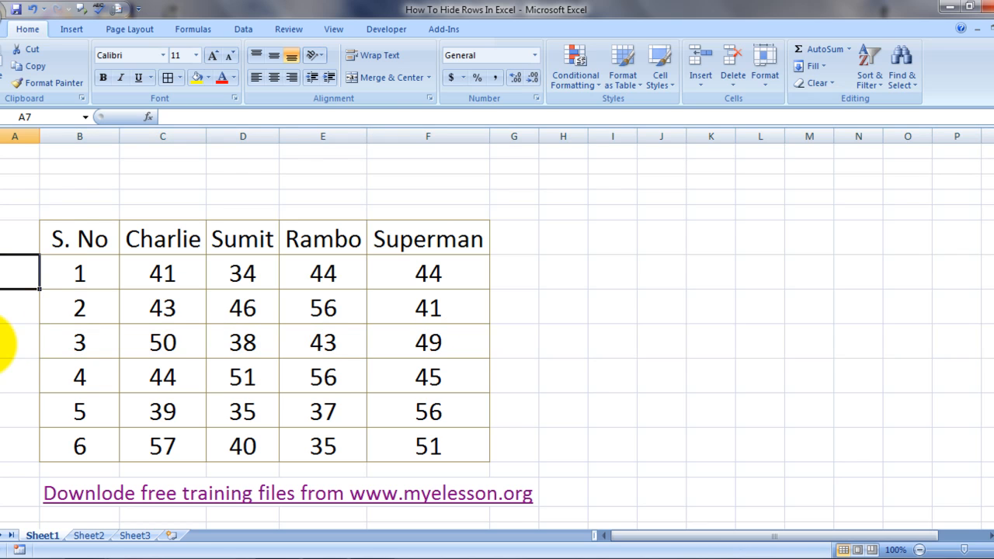
click(14, 273)
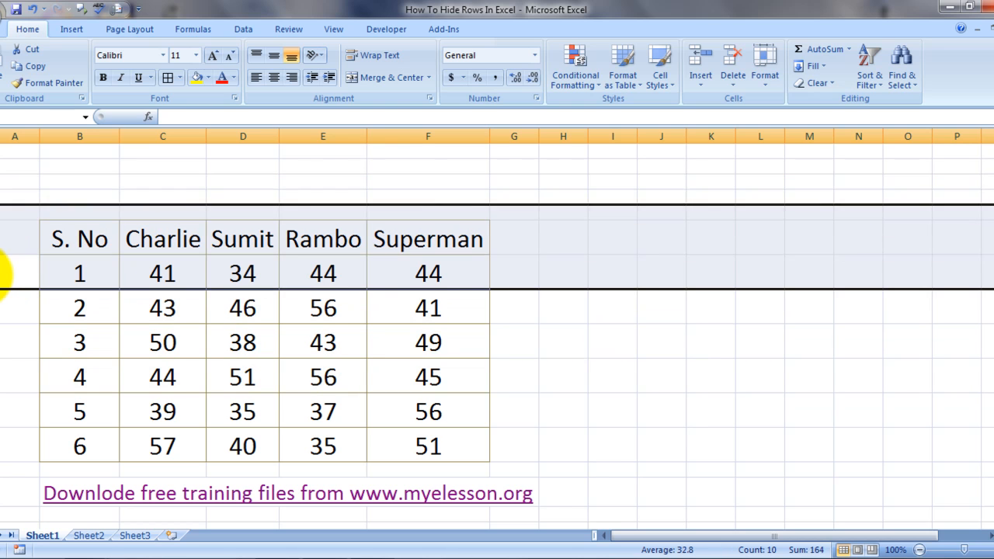
click(14, 307)
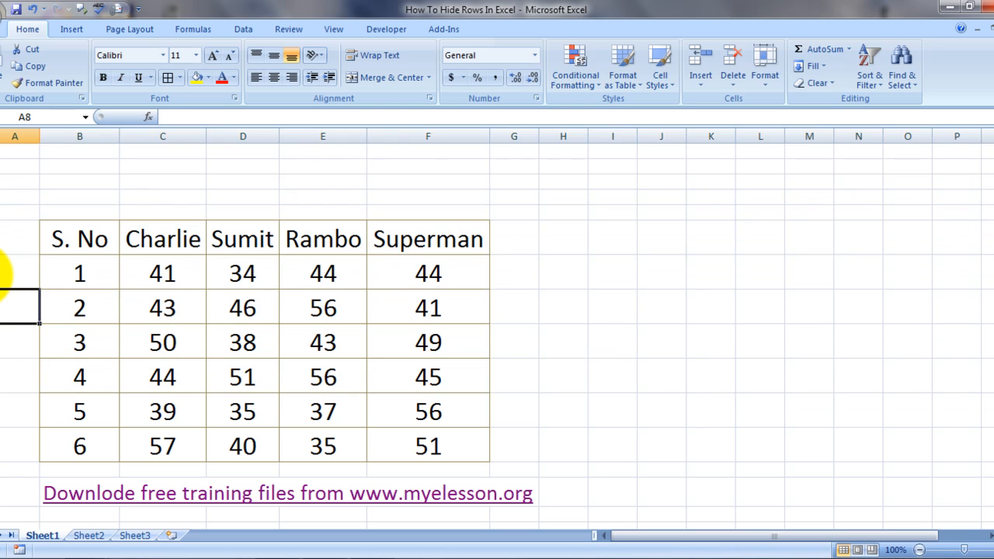
click(14, 273)
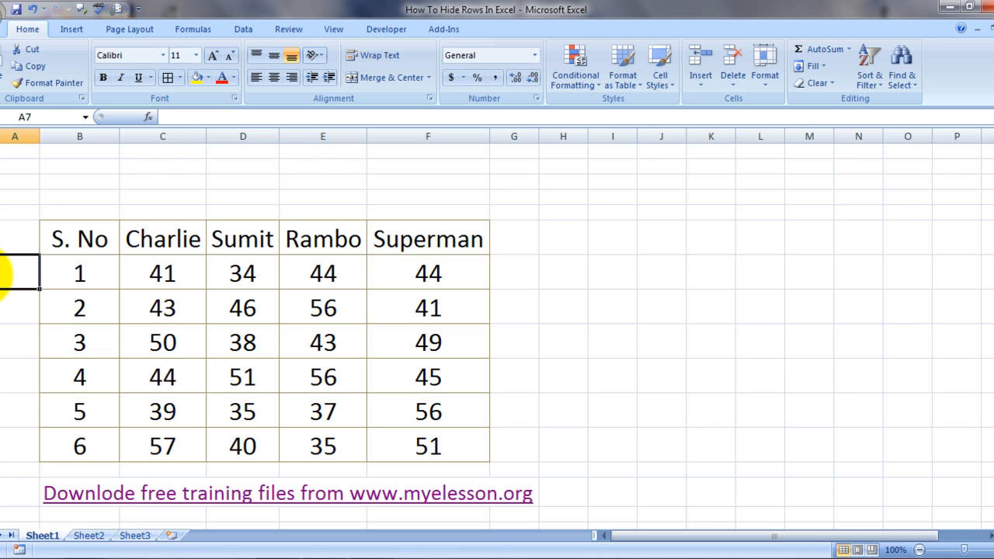
click(14, 273)
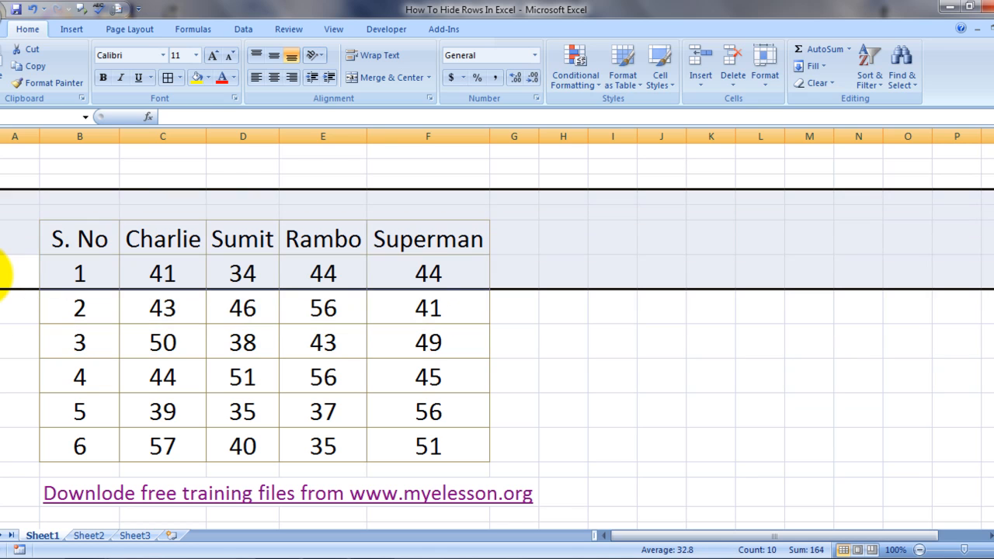
click(14, 342)
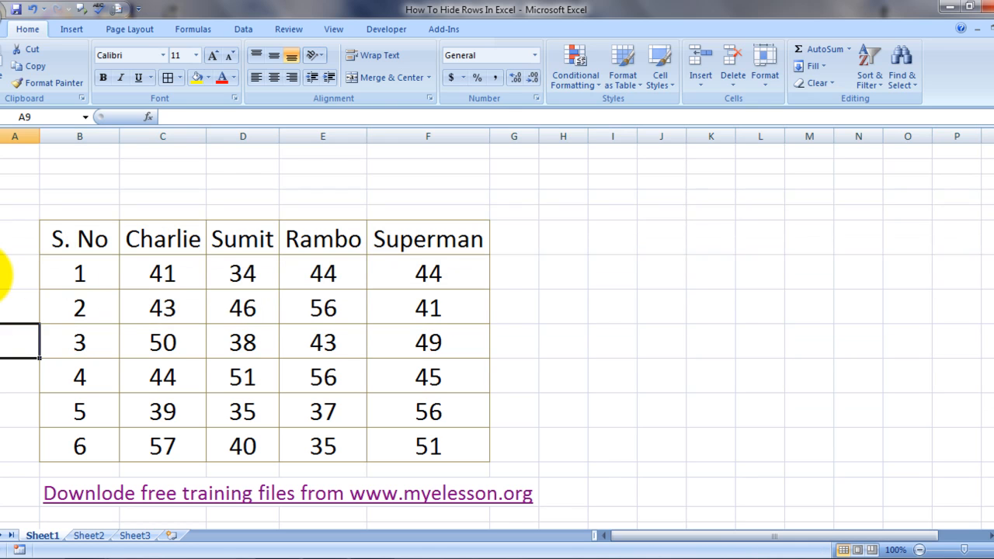
Set Superman's mark for student 1 in cell F7 to 5 instead of 44.
click(80, 274)
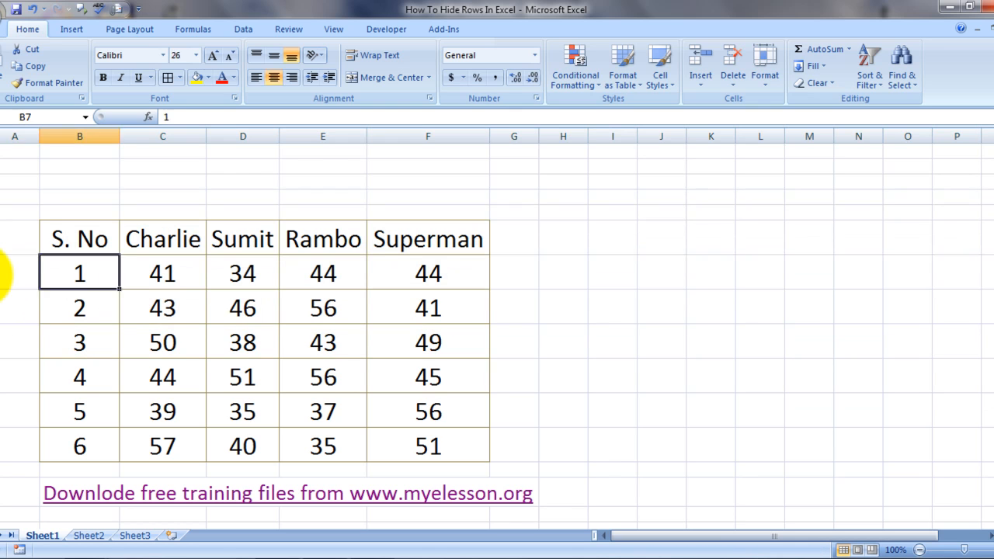
click(161, 273)
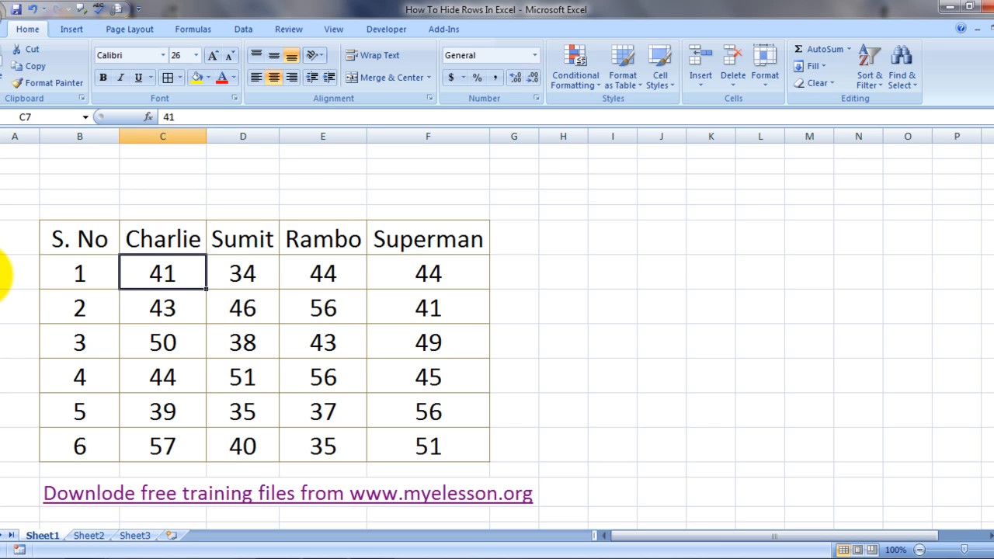
click(323, 273)
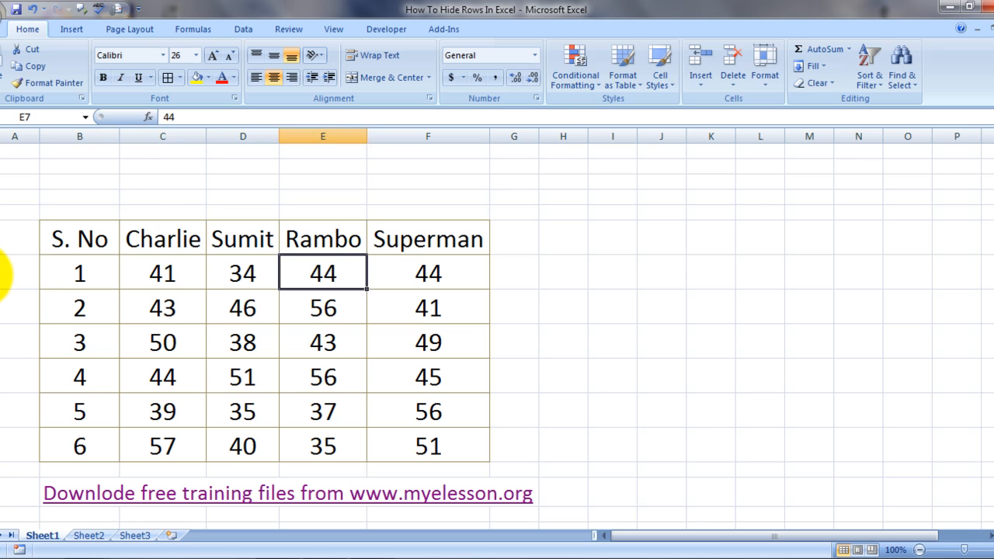
click(428, 273)
text(5)
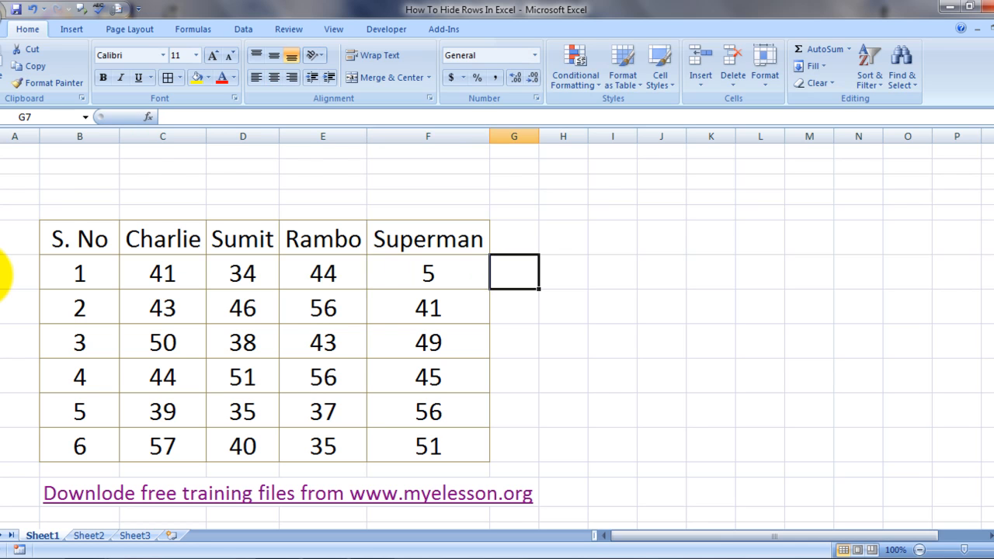
click(79, 273)
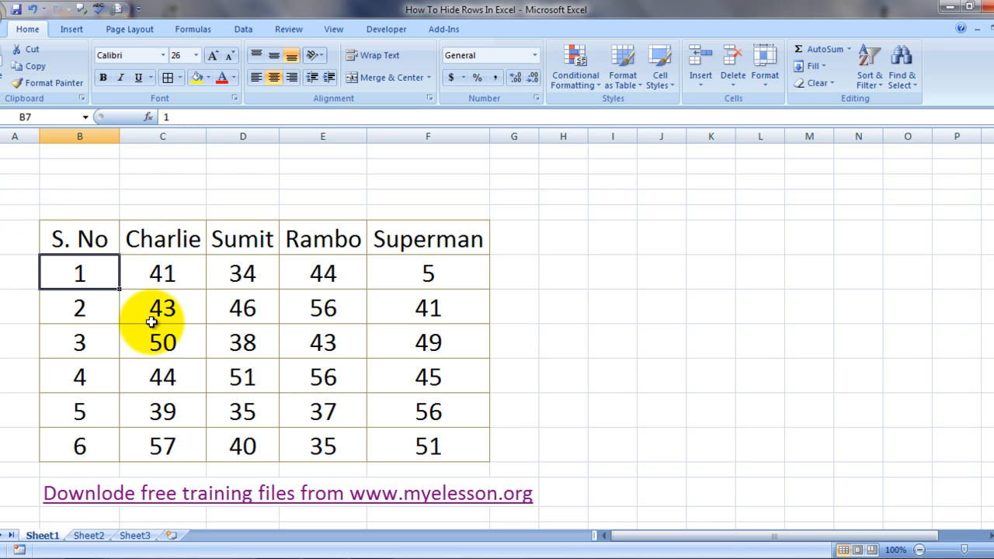
click(162, 273)
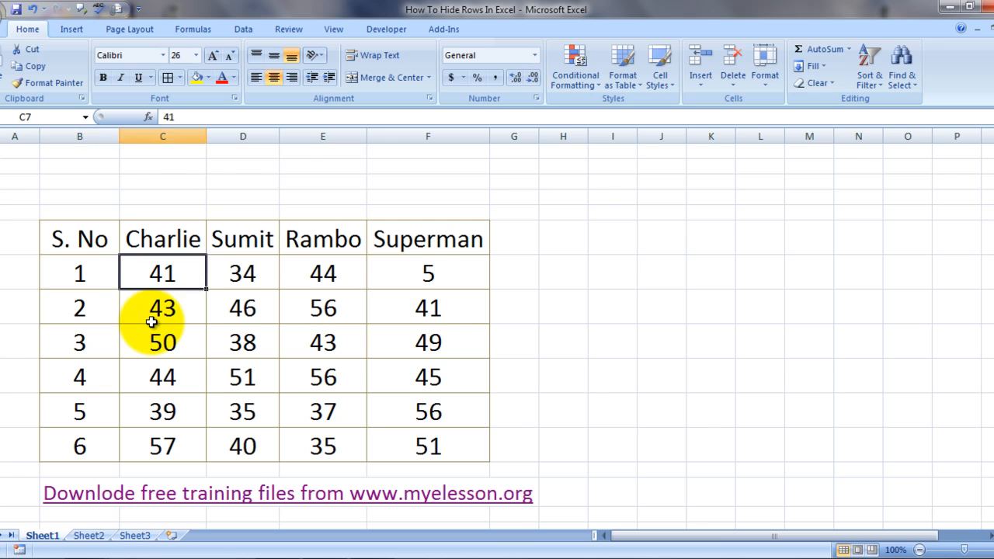
click(79, 273)
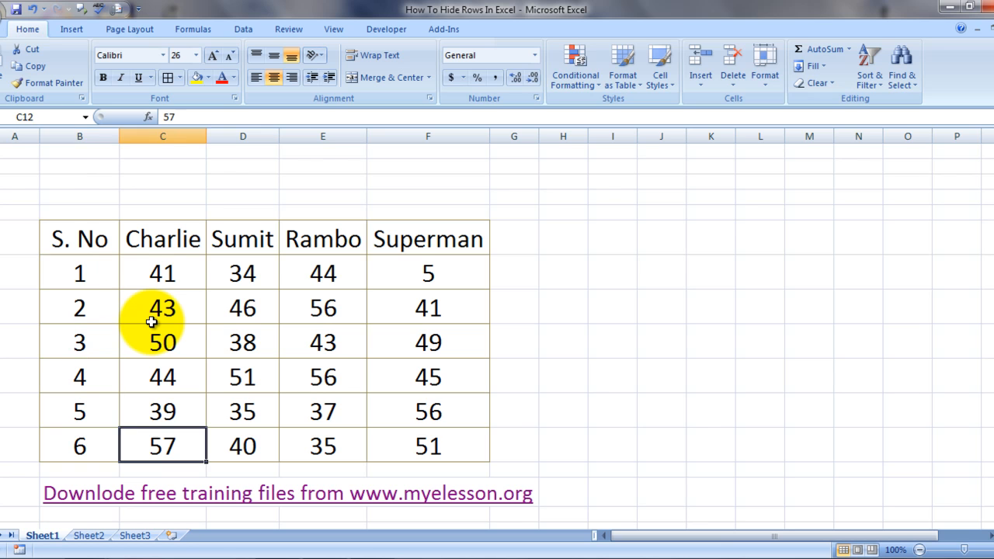
click(323, 307)
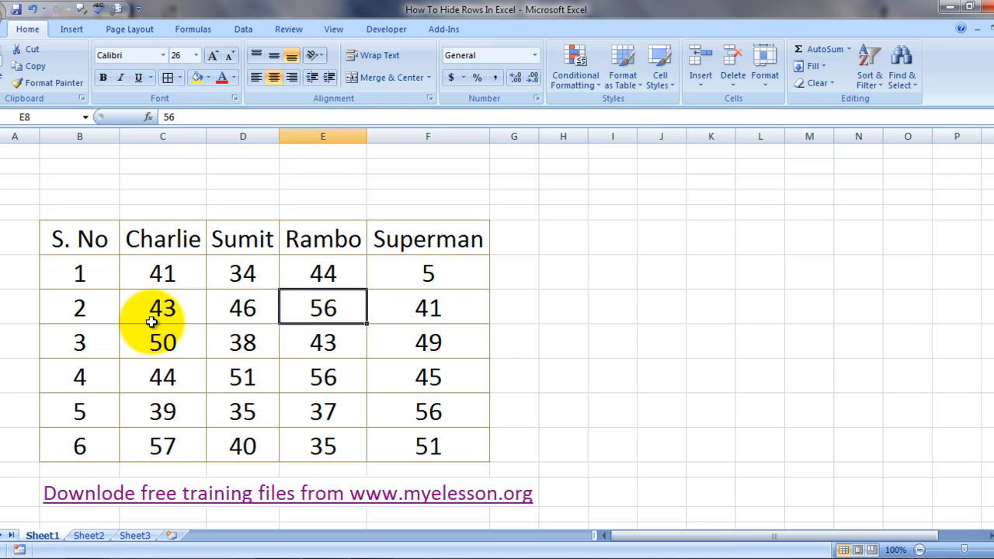
click(429, 273)
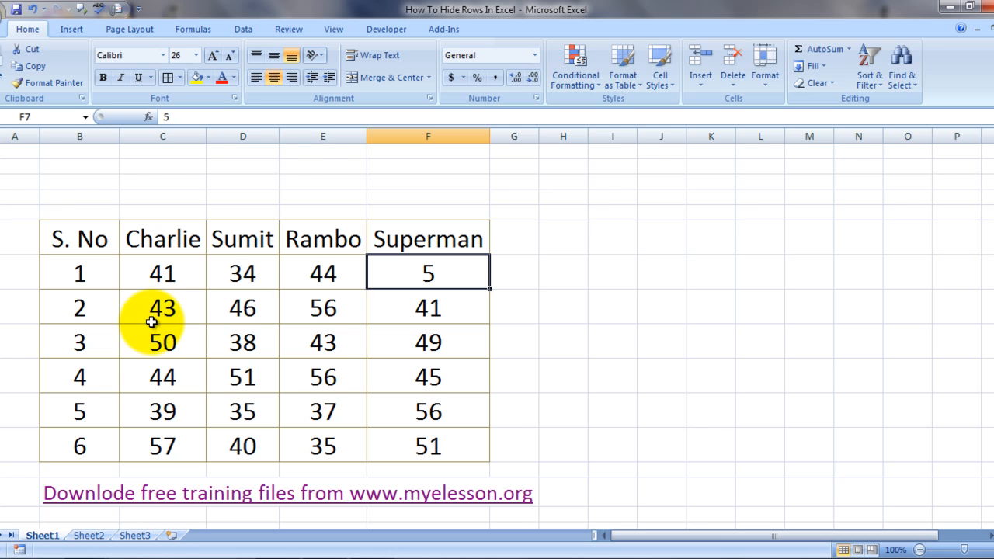
click(162, 274)
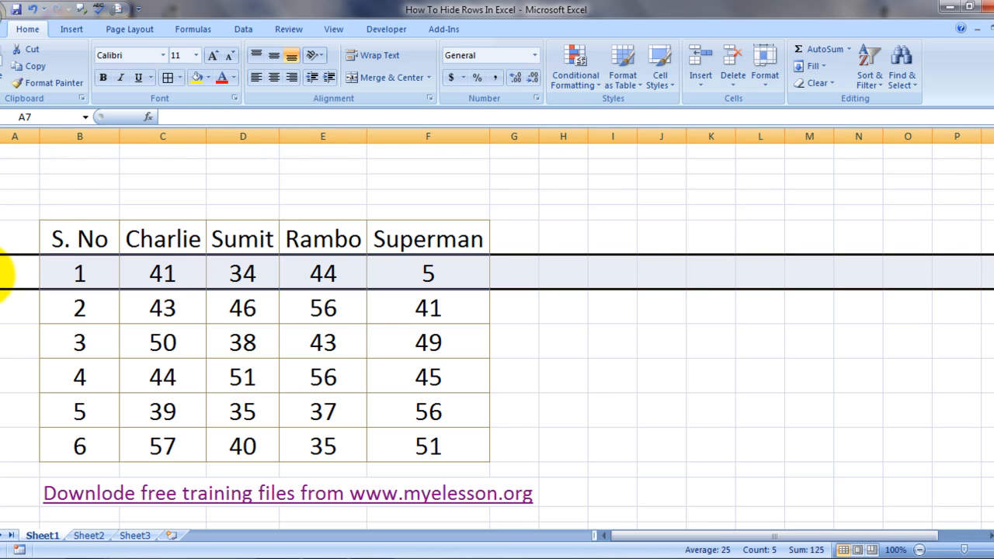
Hide row 7 from the row-header context menu so student 1's marks disappear.
right_click(14, 273)
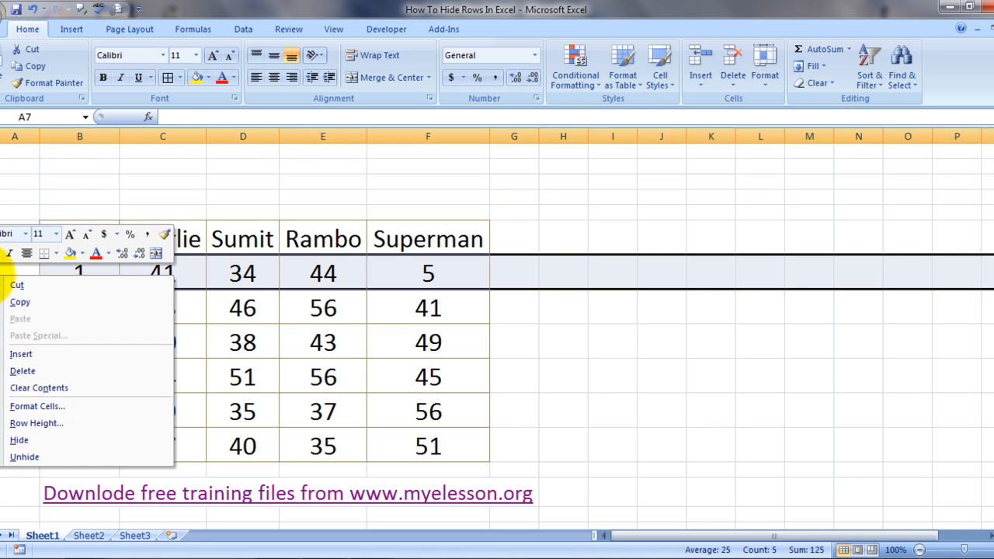
click(19, 442)
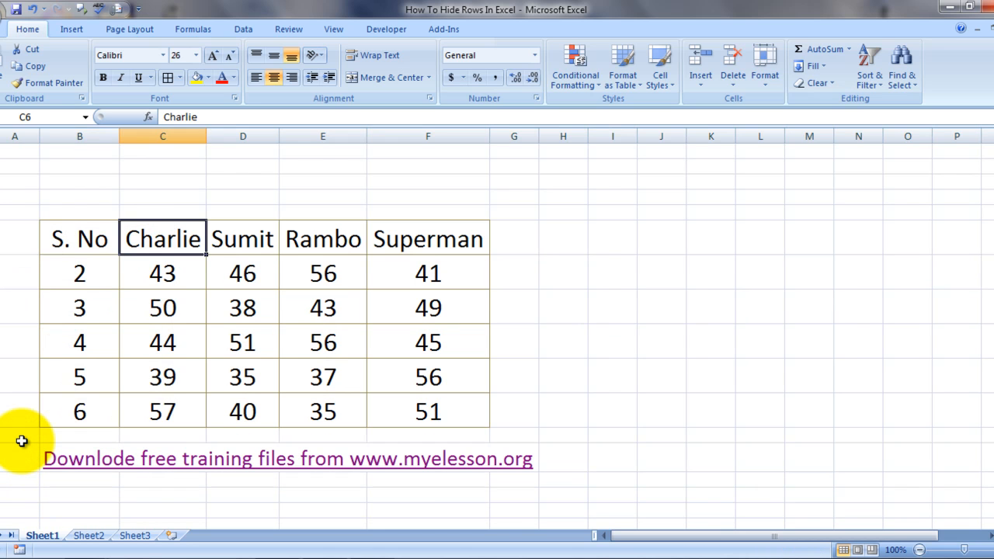
mouse_move(559, 276)
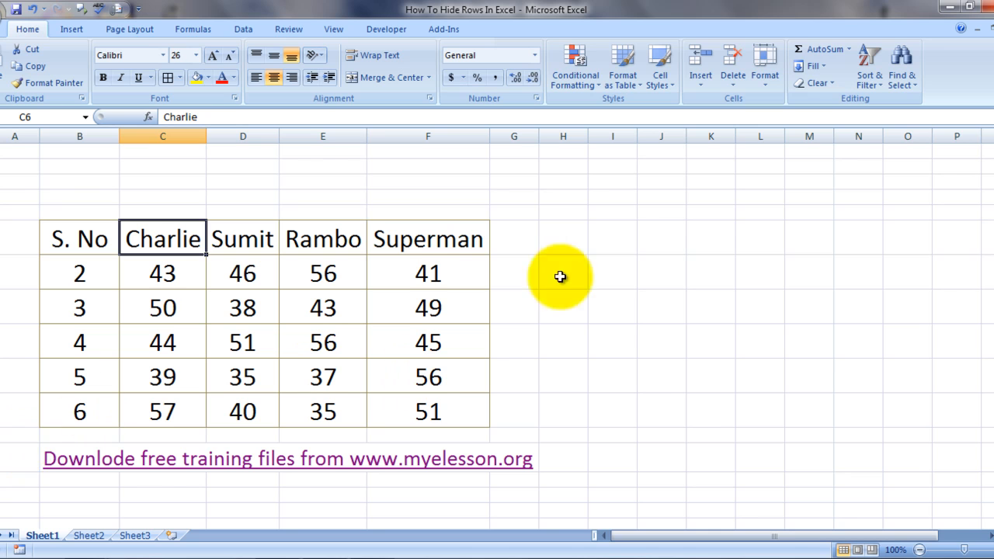
click(612, 236)
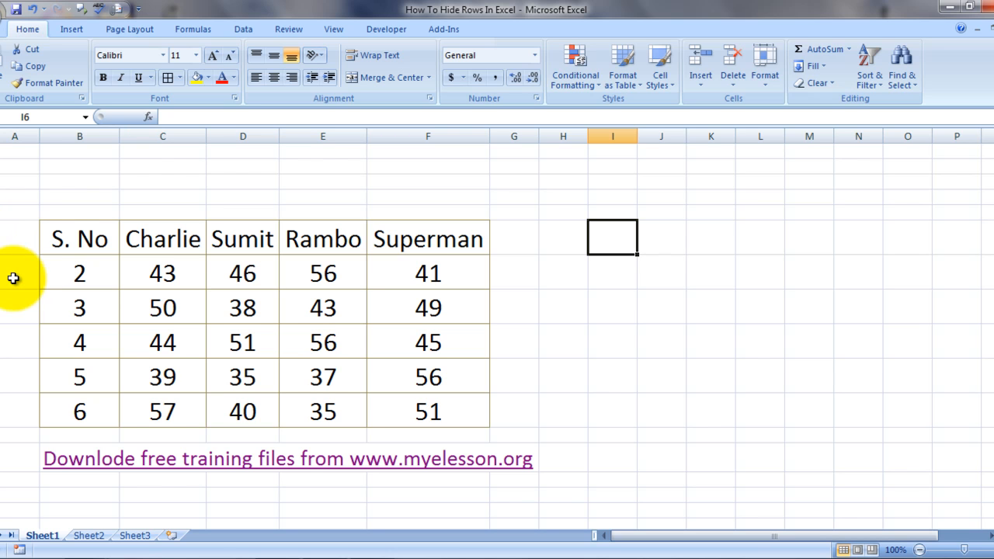
click(14, 274)
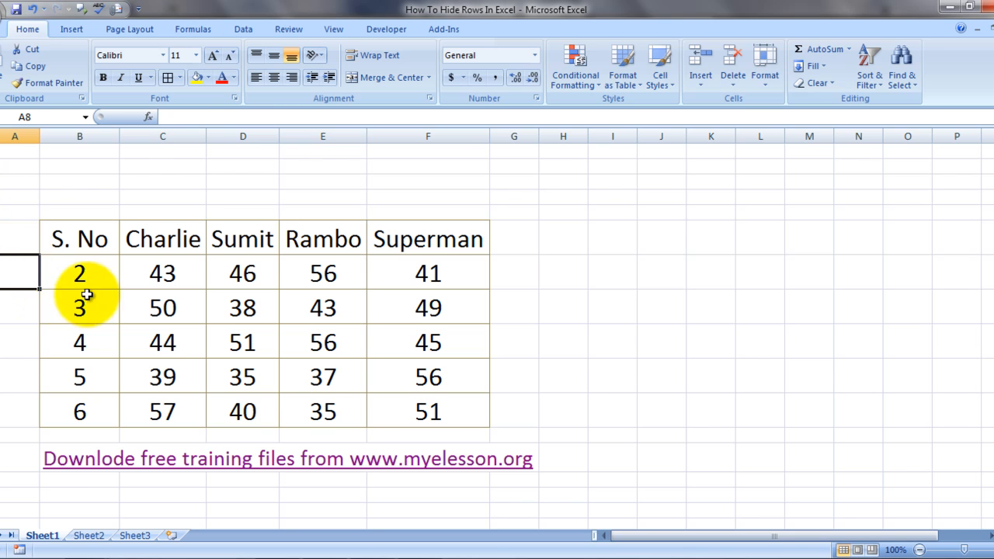
Unhide row 7 by selecting rows 6 through 8 and choosing Unhide, restoring student 1.
click(14, 239)
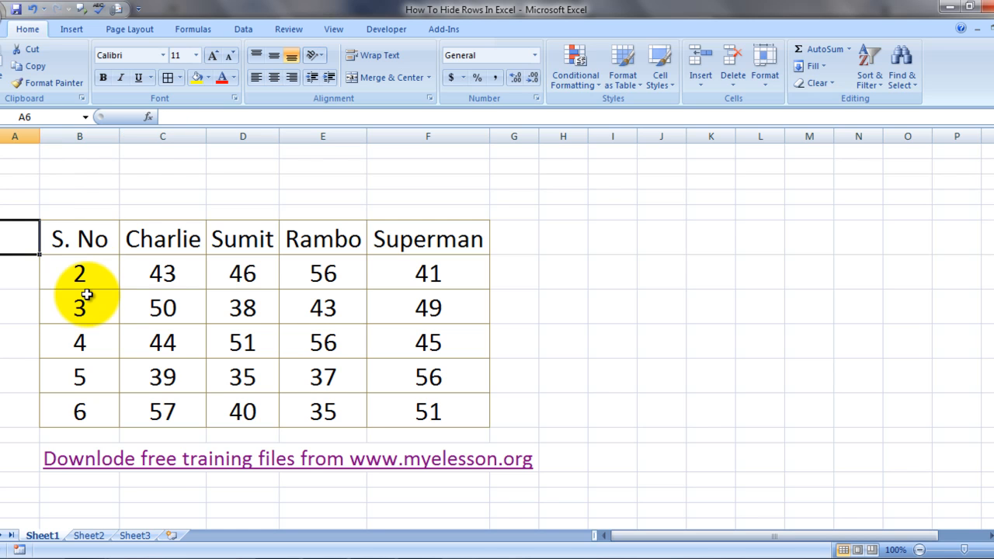
click(14, 239)
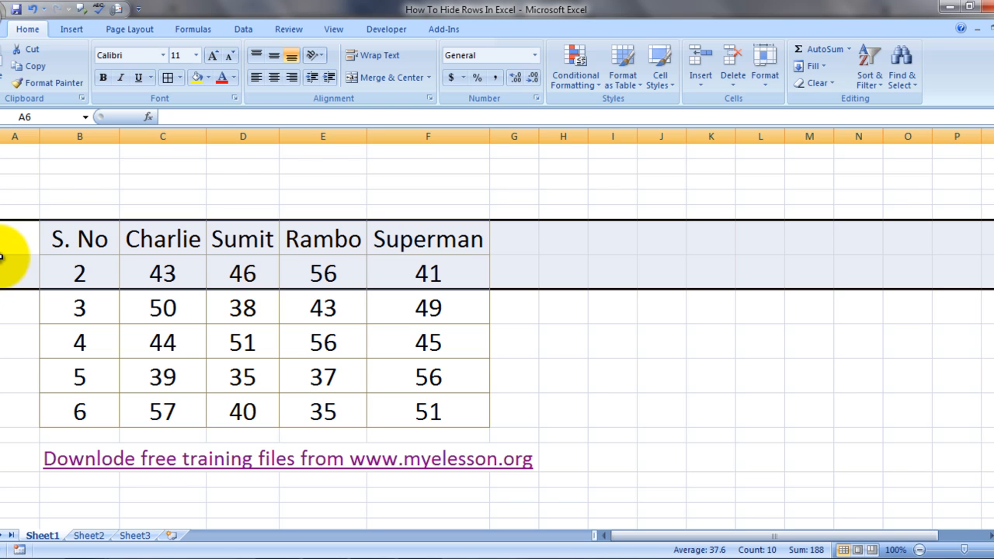
right_click(7, 274)
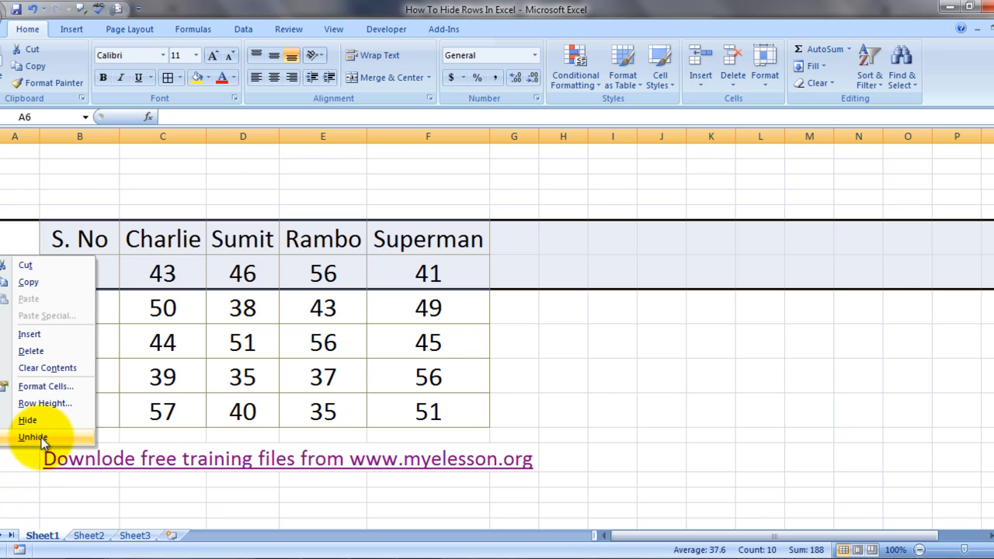
click(33, 438)
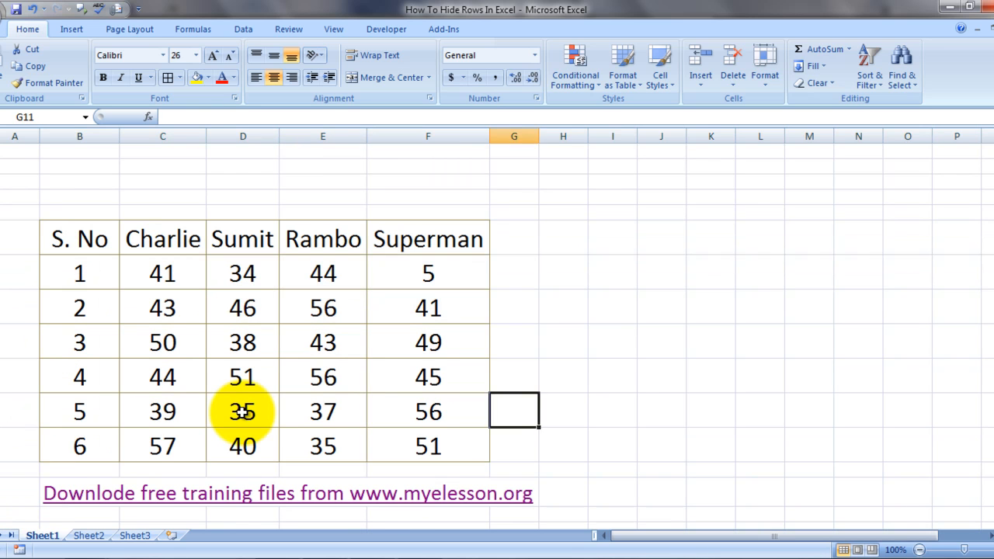
click(563, 272)
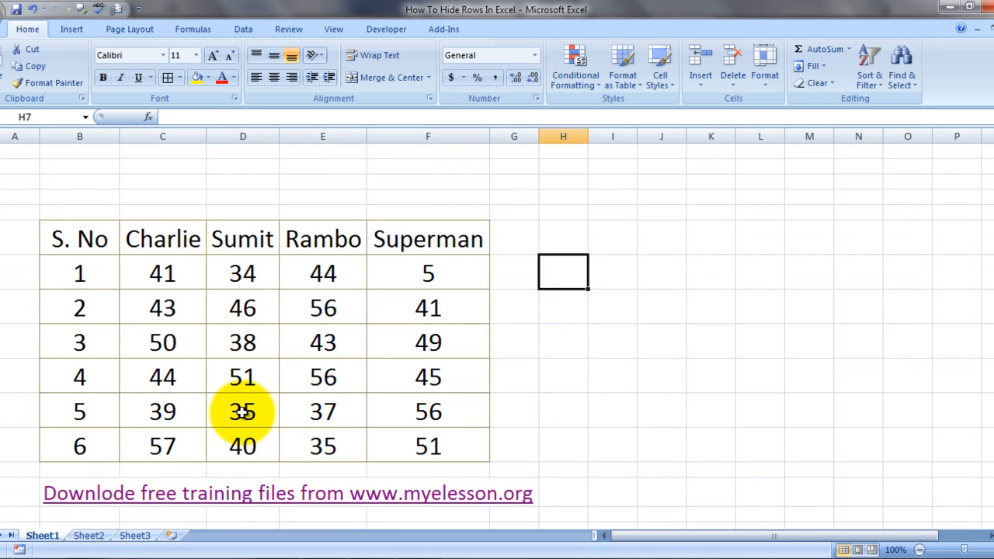
click(512, 273)
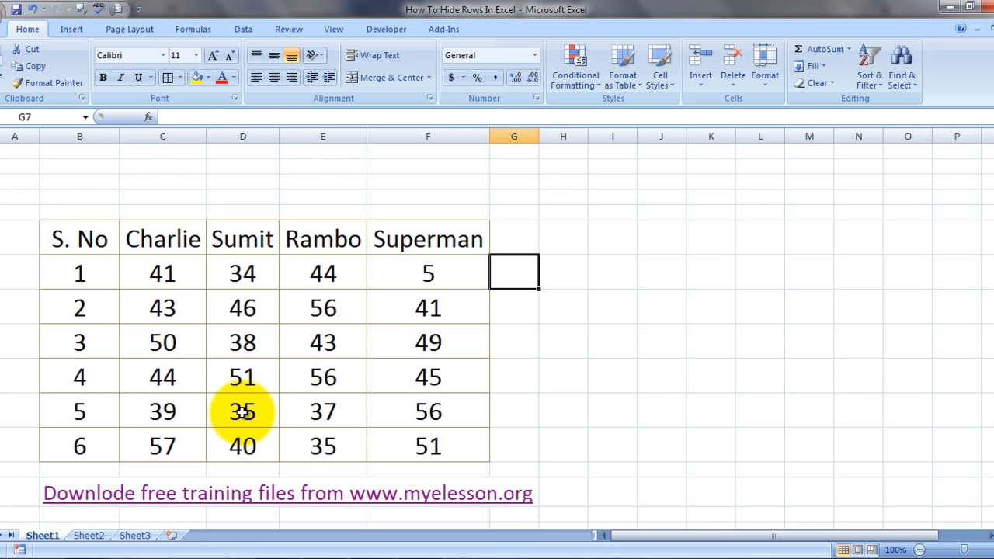
click(14, 292)
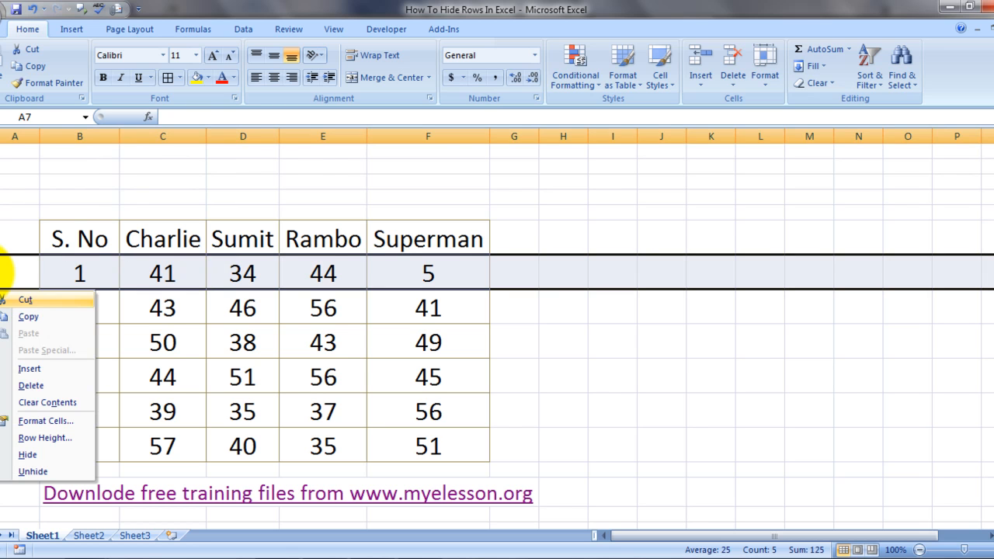
click(26, 454)
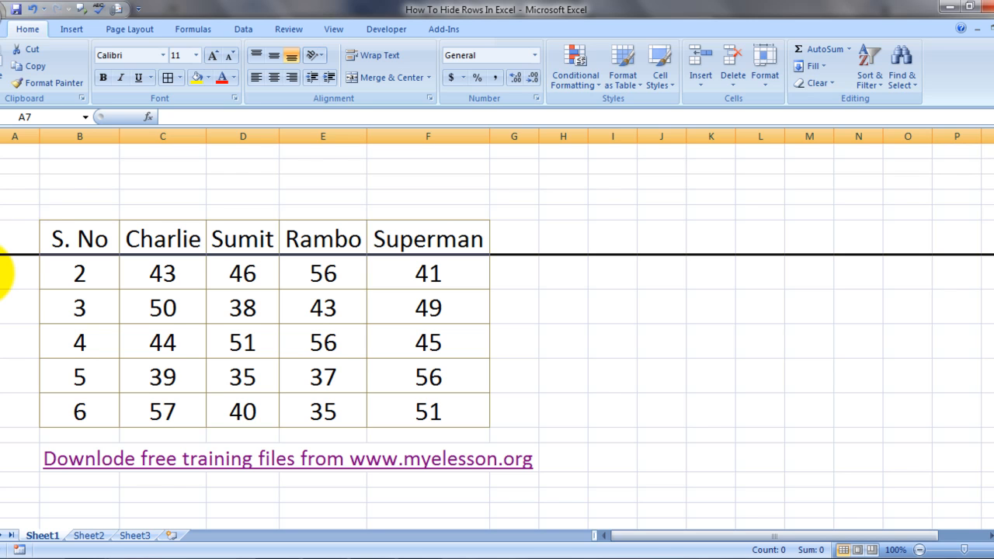
click(14, 239)
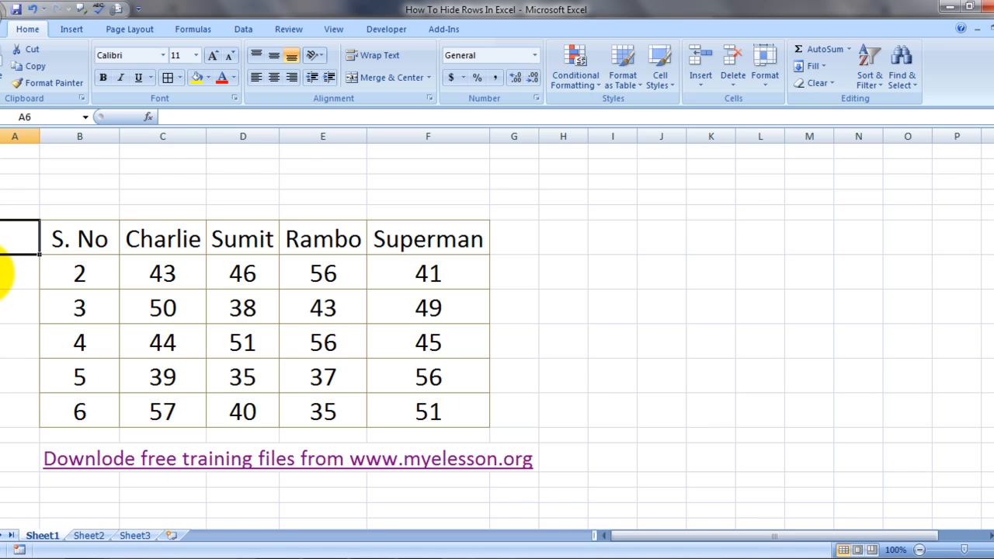
click(14, 239)
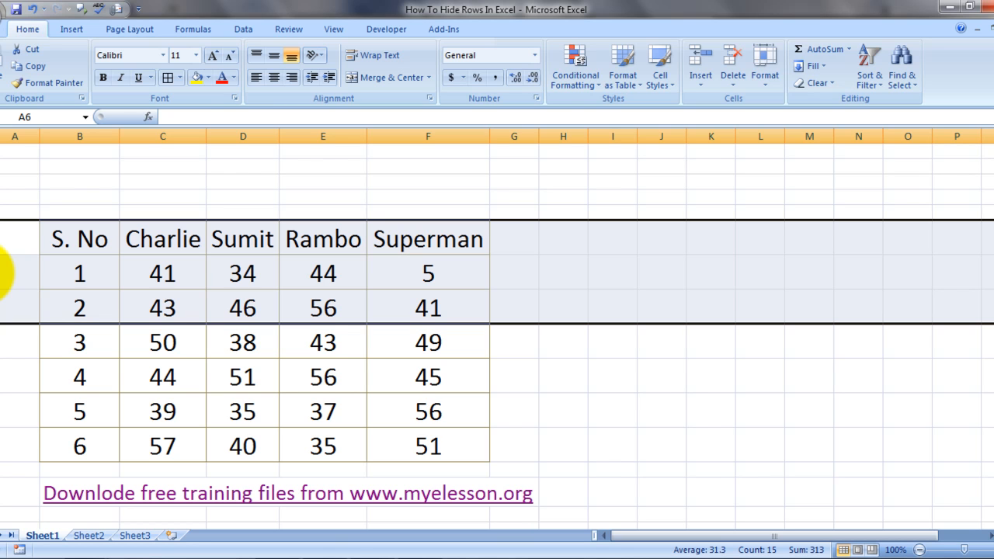
click(162, 239)
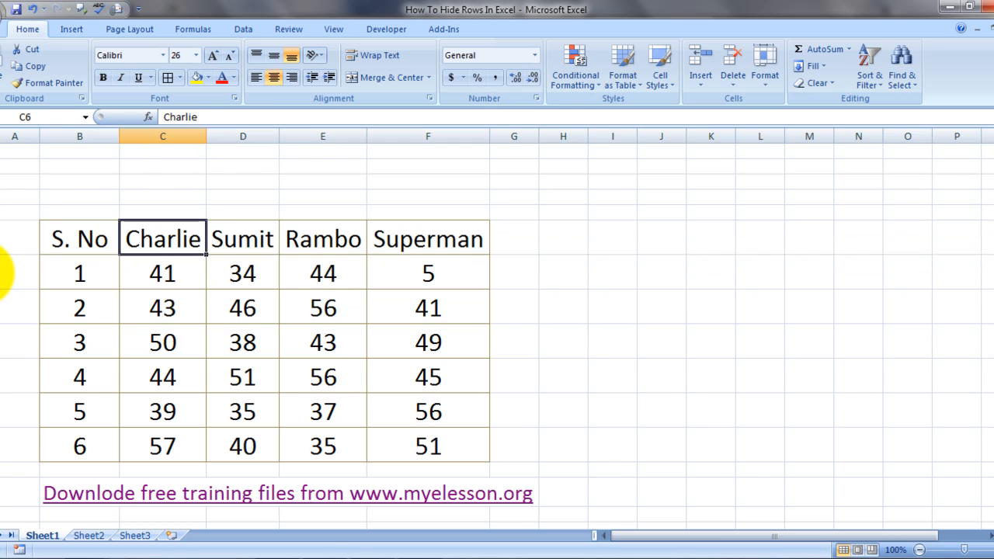
click(242, 274)
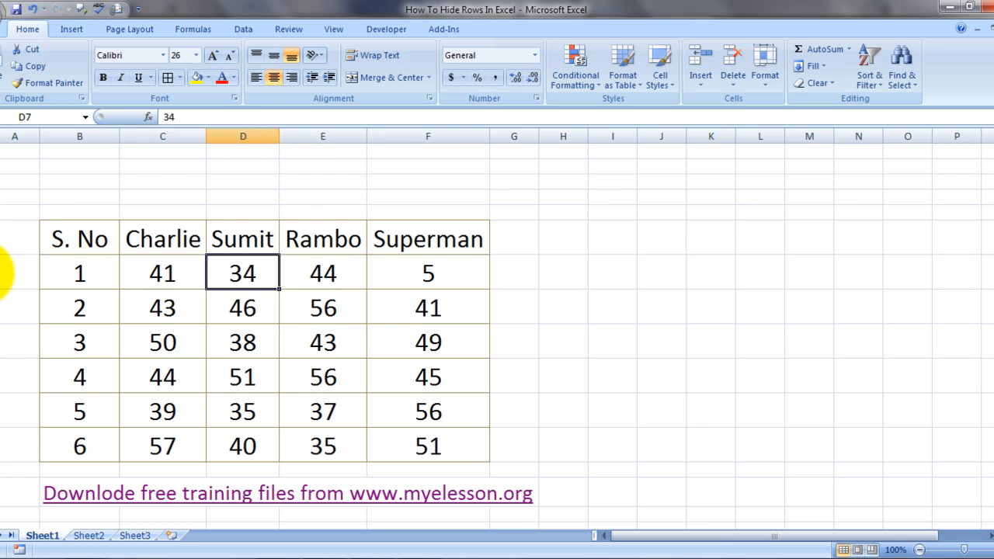
click(79, 274)
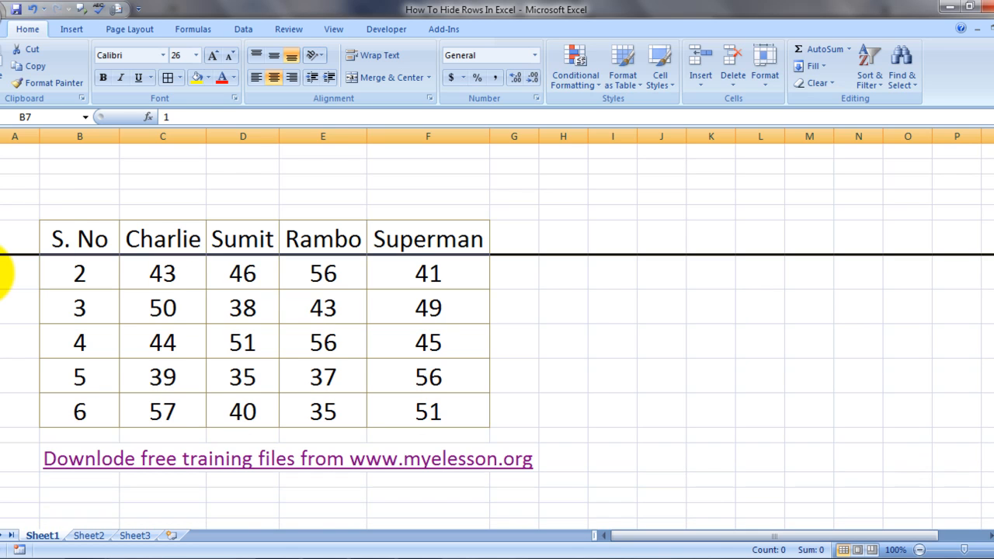
mouse_move(534, 306)
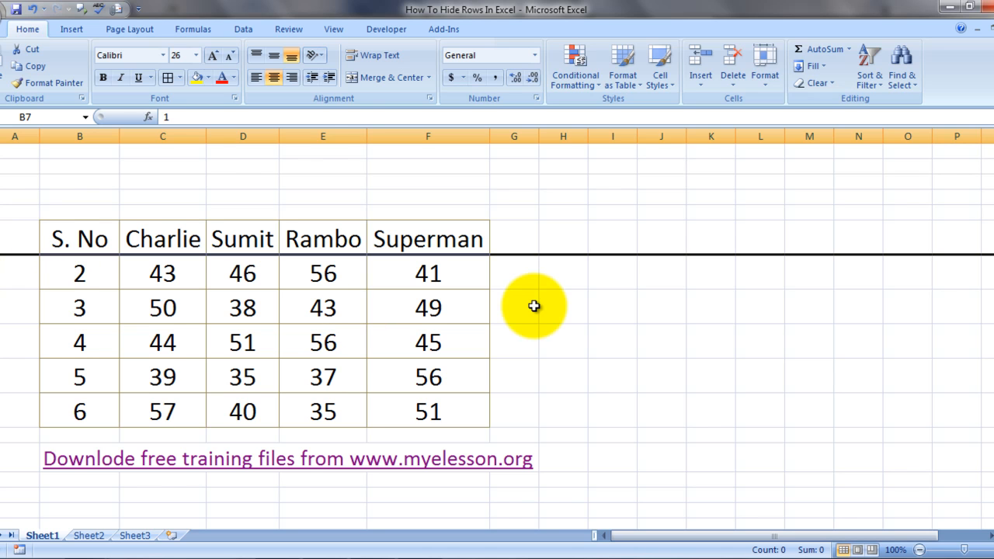
click(79, 240)
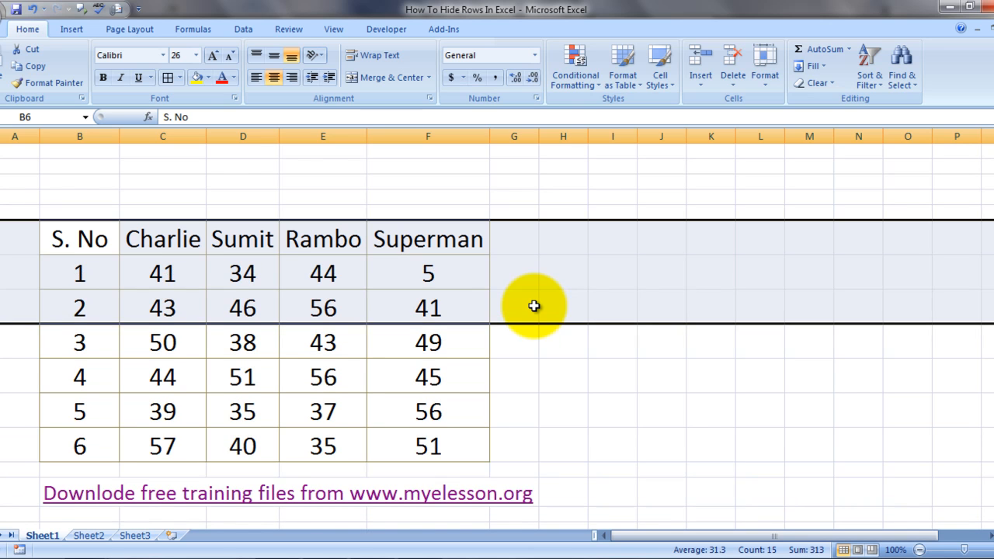
click(612, 308)
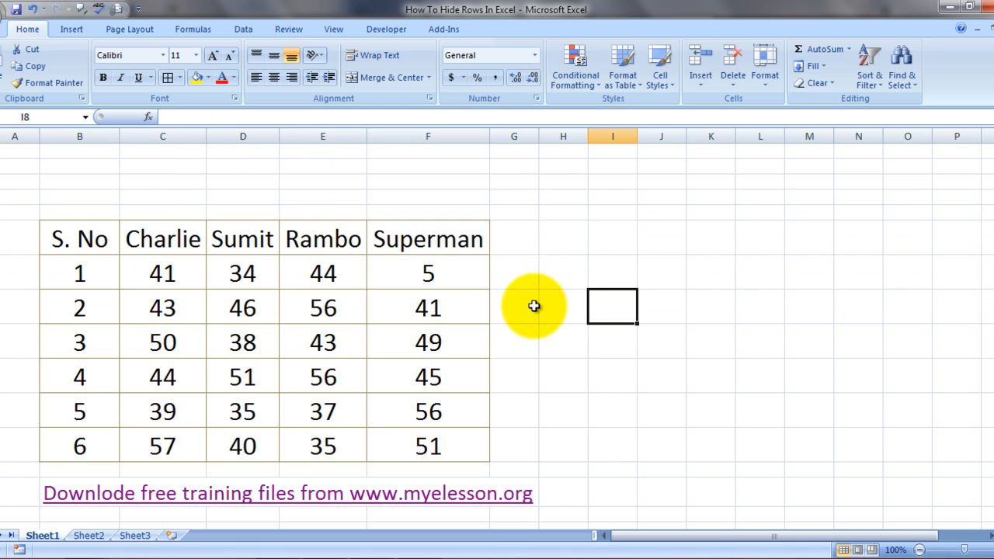